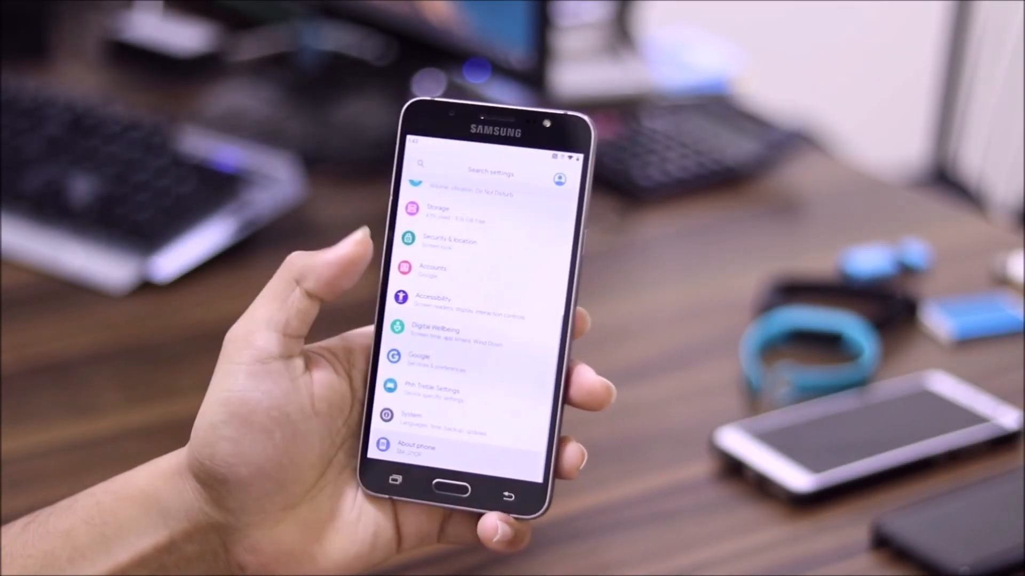
# Step: Restart into TWRP recovery and browse the /sdcard install file list
pyautogui.click(416, 449)
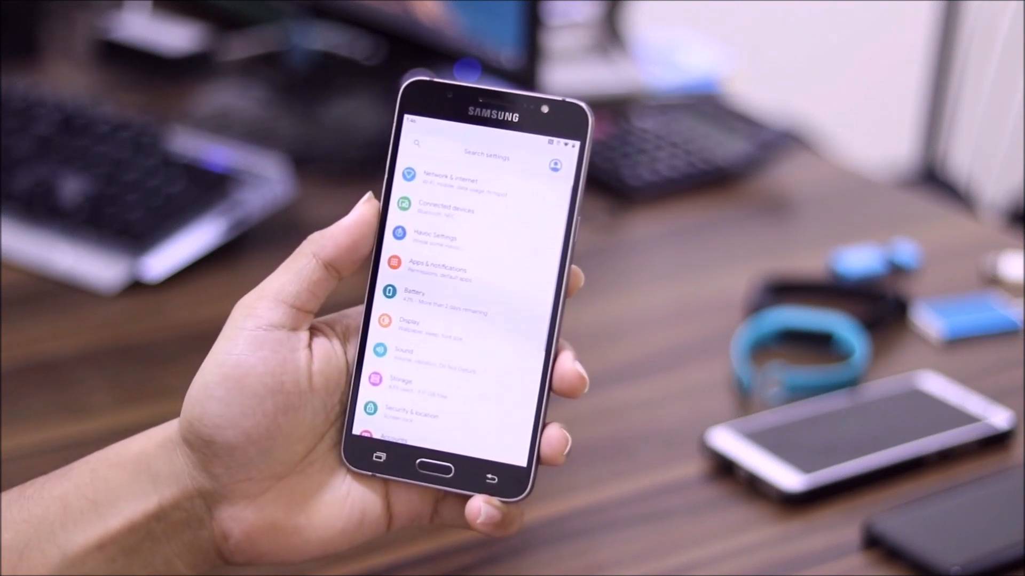
pyautogui.scroll(-3)
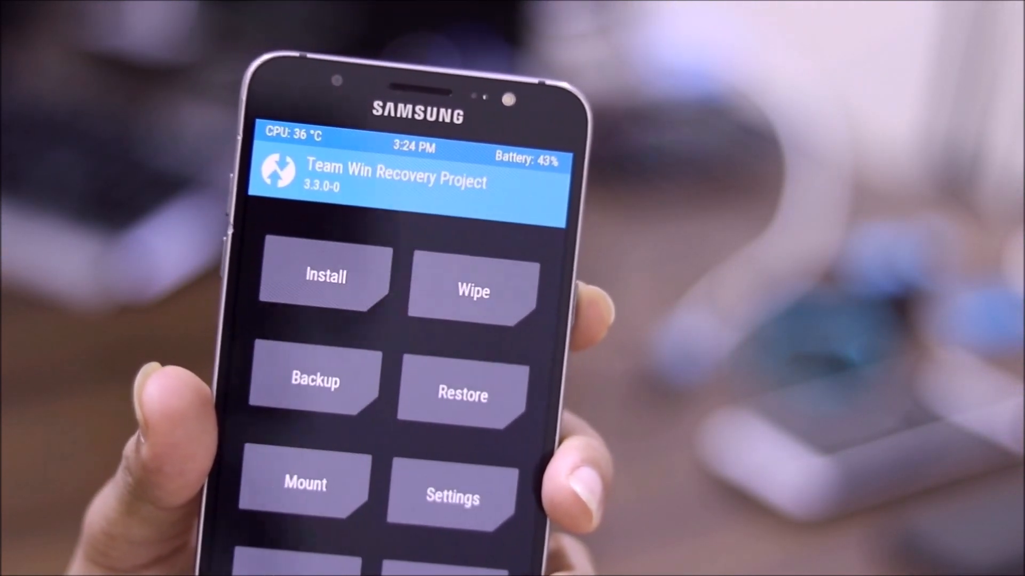
# Step: Browse /sdcard zips, then reboot to recovery past the No OS Installed warning
pyautogui.click(473, 291)
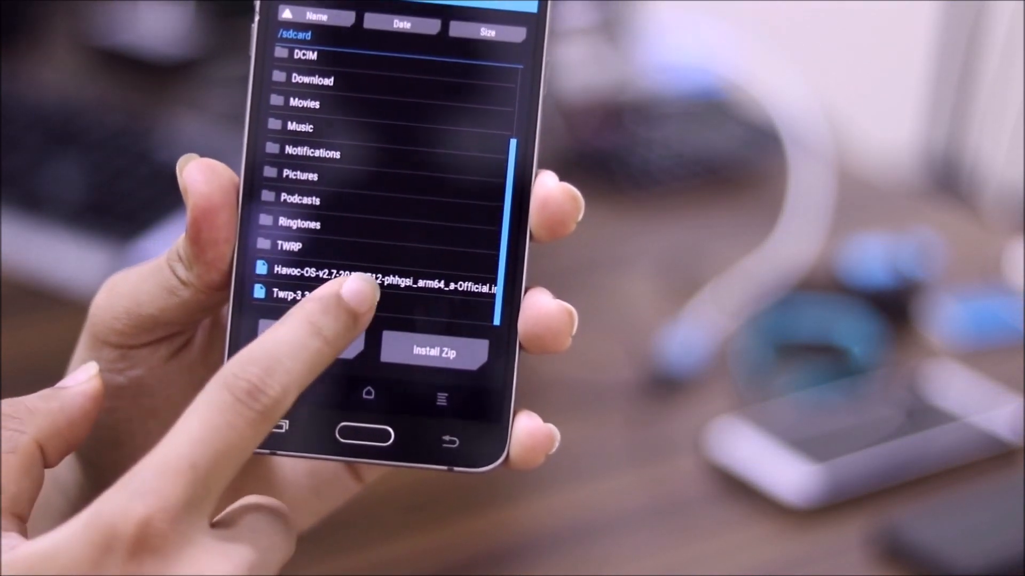
pyautogui.click(294, 293)
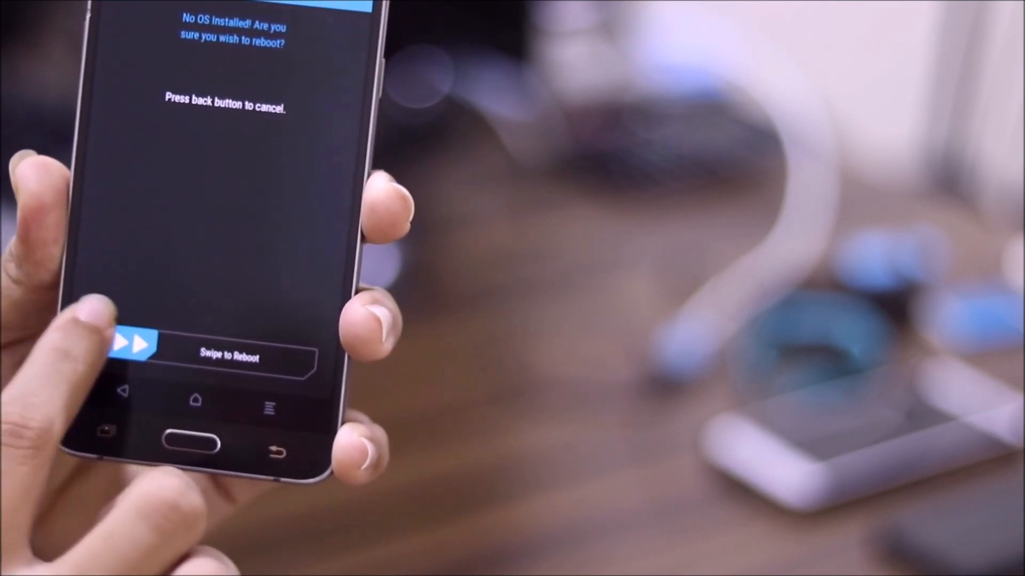
pyautogui.moveTo(134, 357); pyautogui.dragTo(294, 356)
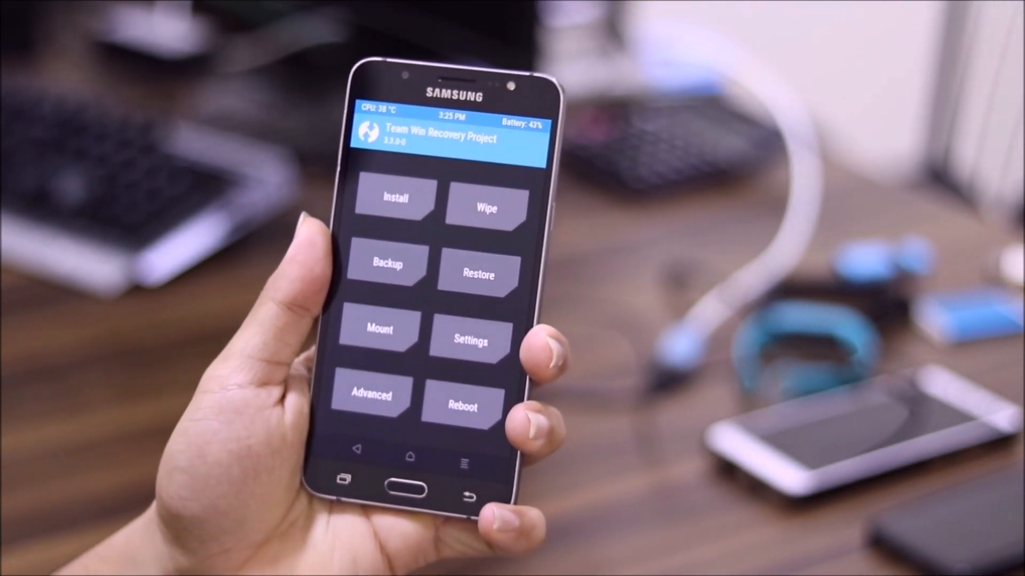
# Step: Wipe Dalvik, cache, data and system, then pick Exynos7870_CreateVendor.zip to flash
pyautogui.click(482, 209)
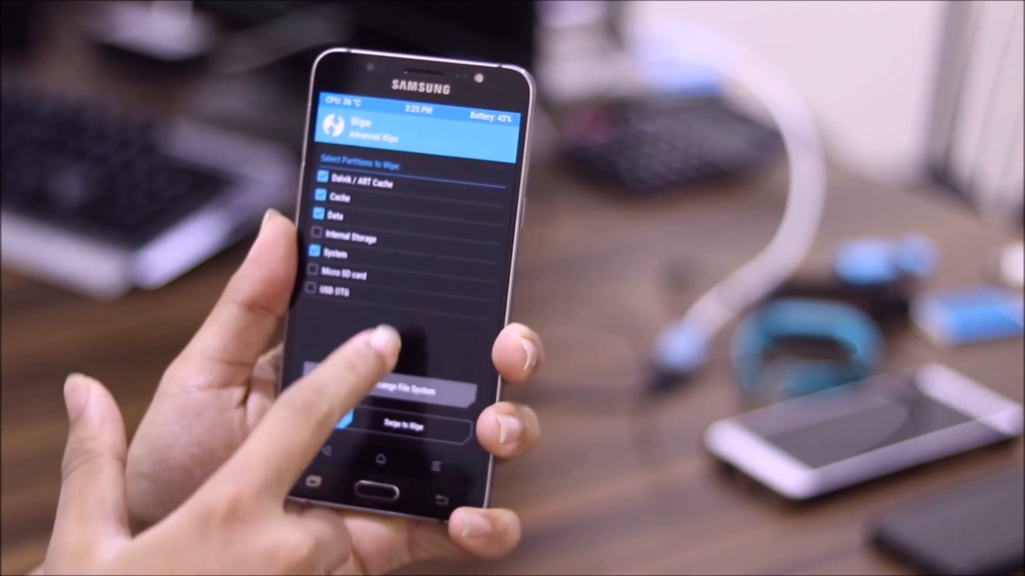
pyautogui.moveTo(352, 428); pyautogui.dragTo(457, 428)
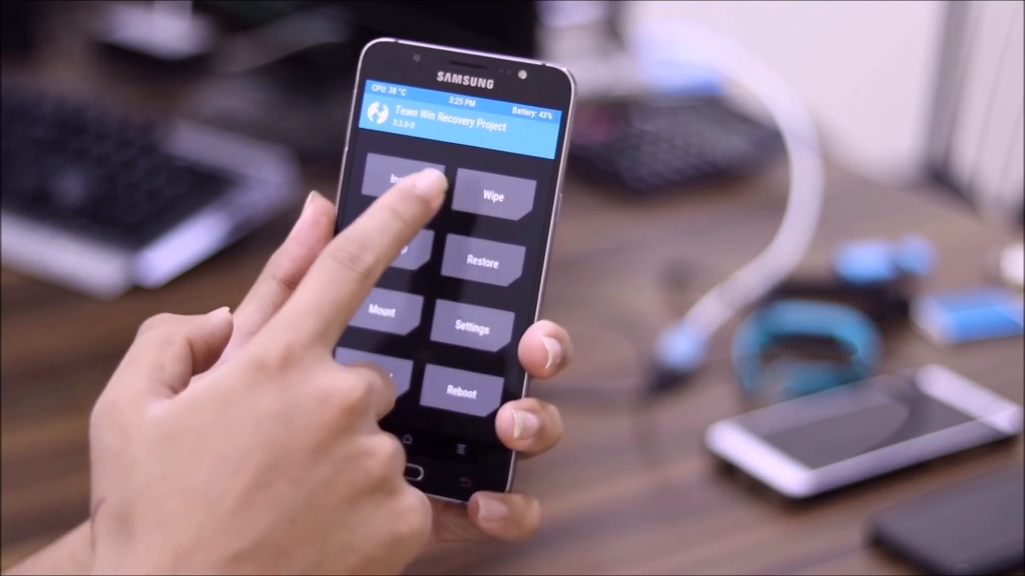
pyautogui.click(407, 181)
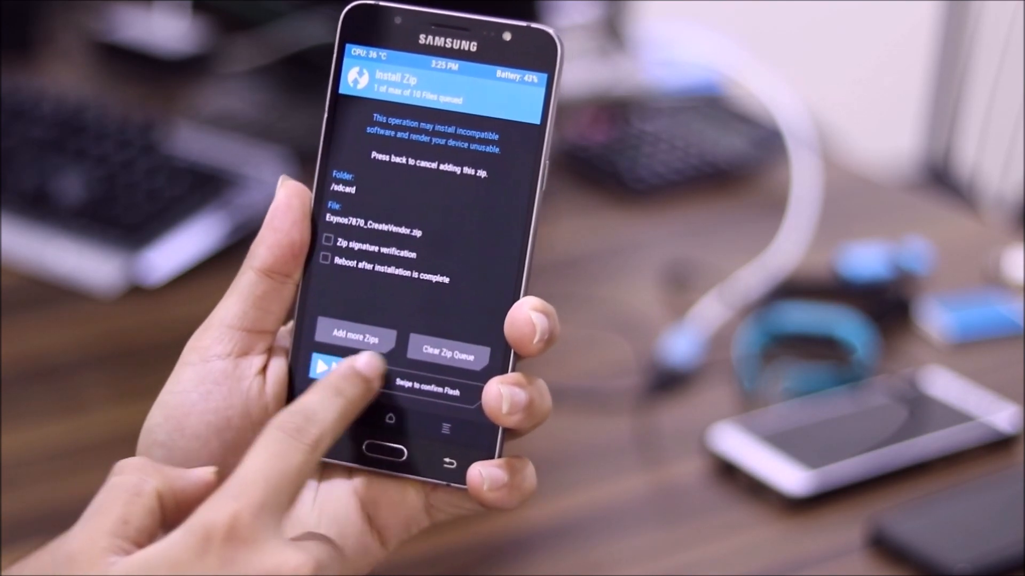
# Step: Flash Exynos7870_CreateVendor.zip to create the vendor partition, then bring up reboot options
pyautogui.moveTo(321, 367); pyautogui.dragTo(457, 366)
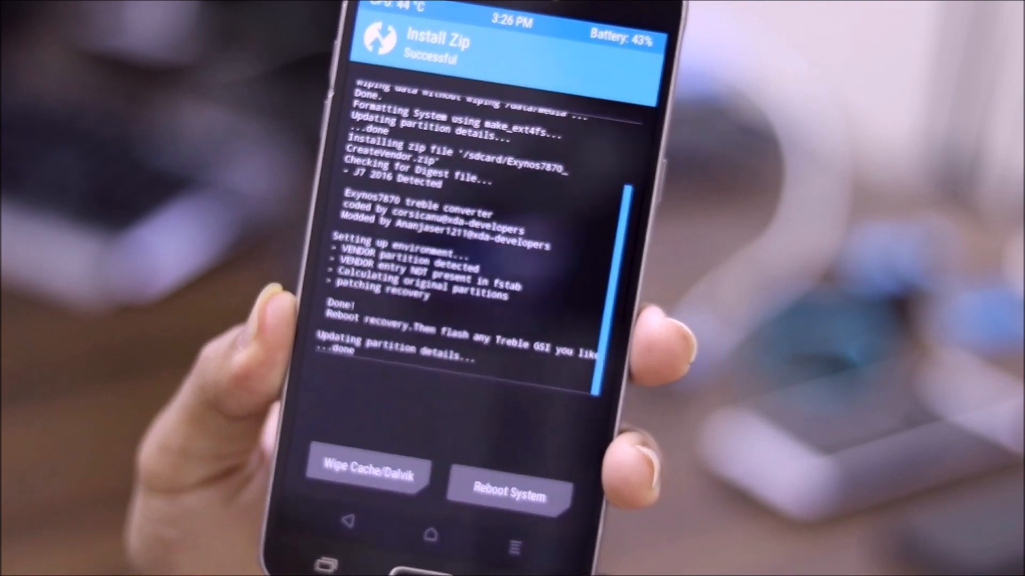
pyautogui.click(509, 491)
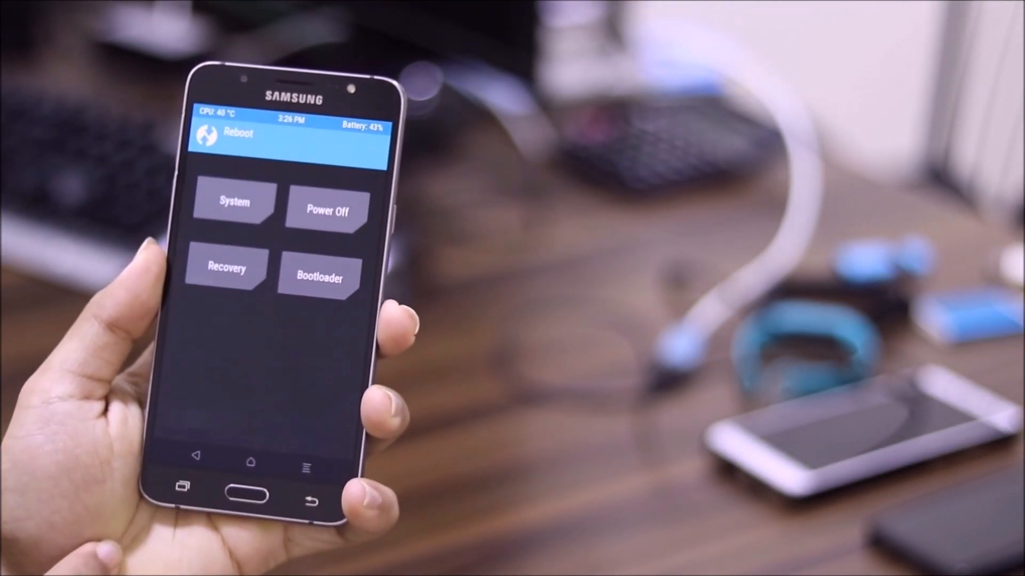
# Step: Reboot the phone into Recovery from the Reboot menu
pyautogui.click(233, 201)
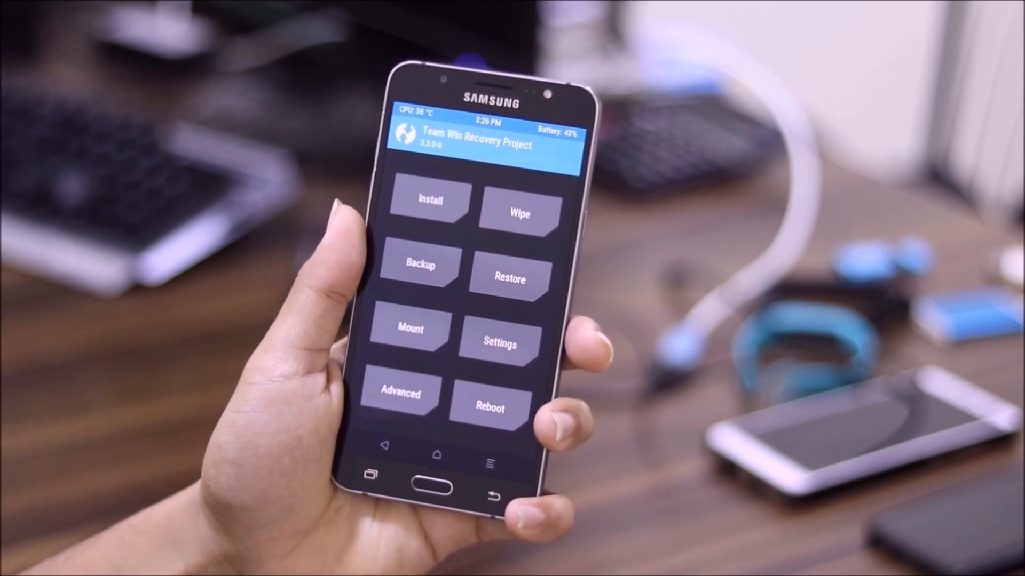
# Step: Select the second Exynos7870 zip, then switch to image installation and scroll /sdcard
pyautogui.click(429, 200)
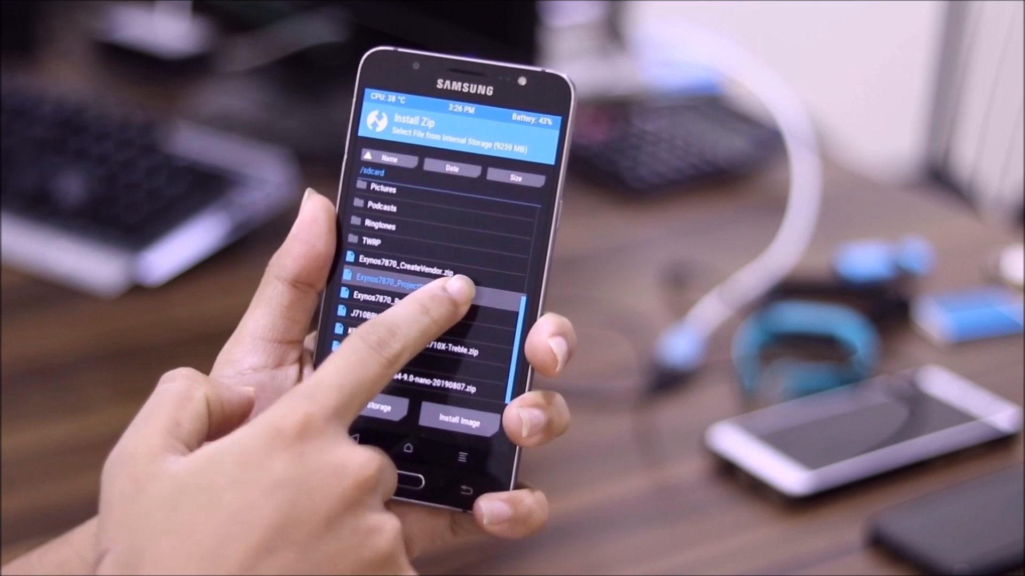
pyautogui.click(458, 421)
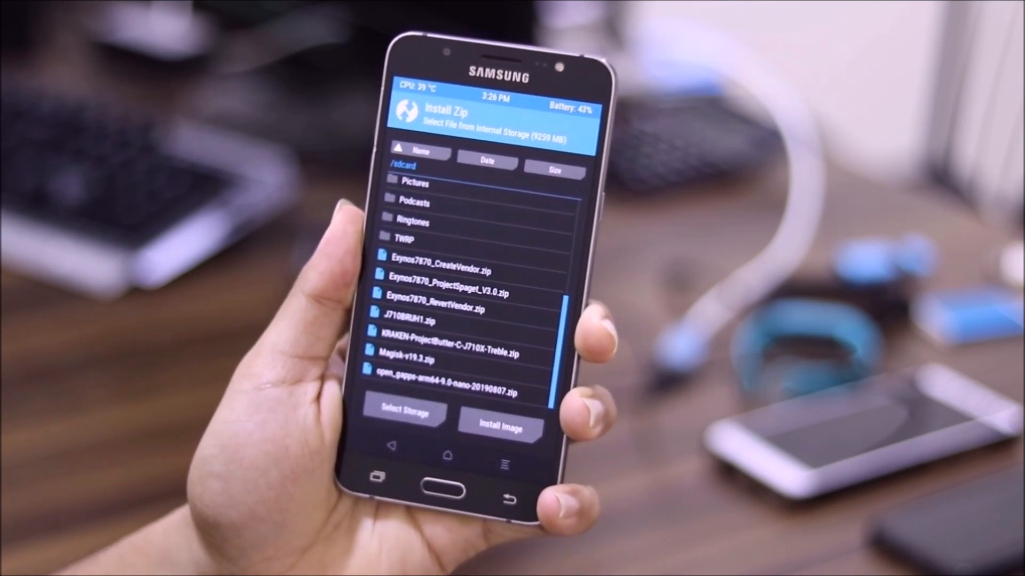
pyautogui.click(500, 429)
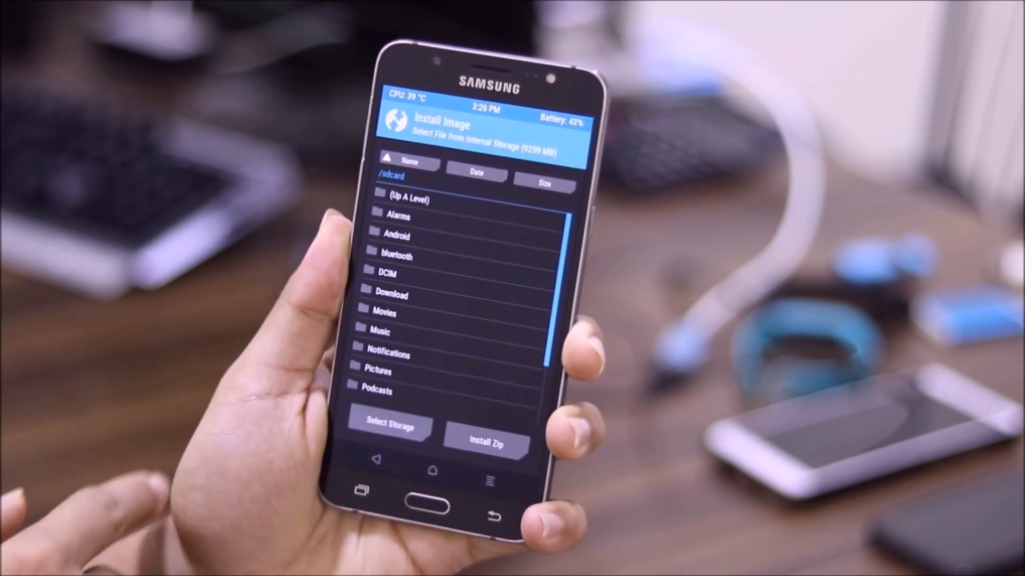
pyautogui.scroll(-3)
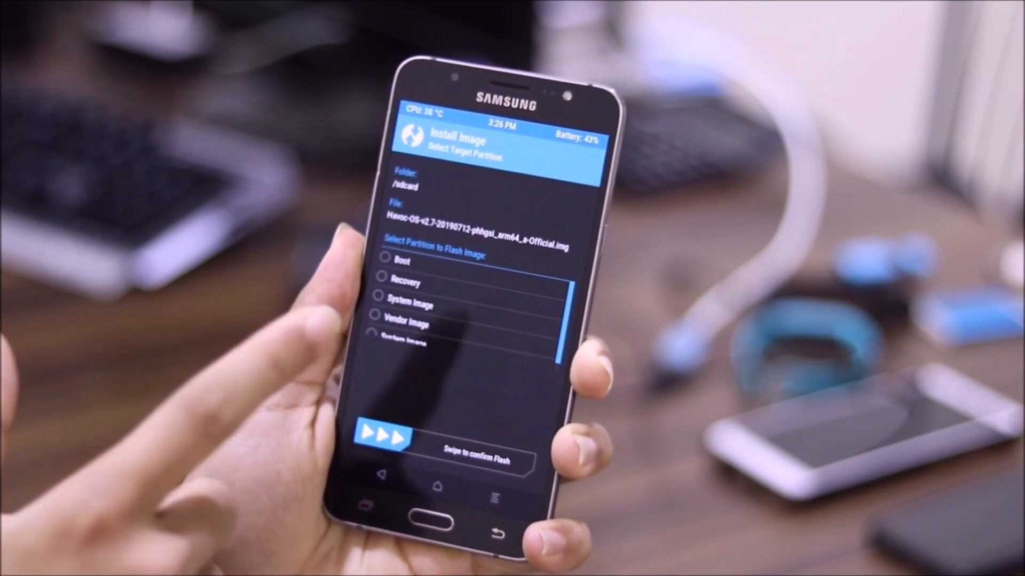
pyautogui.moveTo(379, 438); pyautogui.dragTo(529, 438)
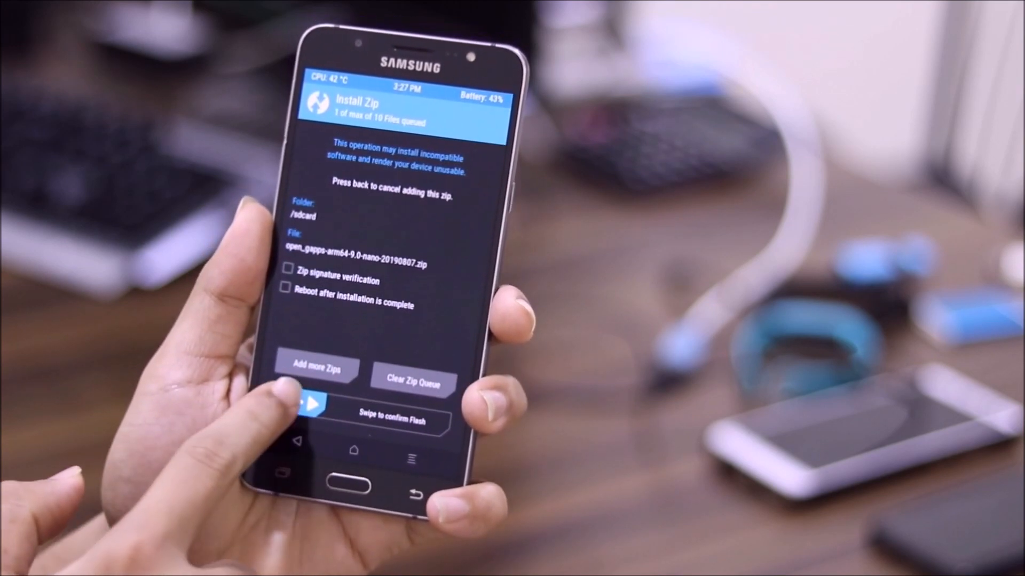
# Step: Confirm flashing the queued open_gapps-arm64-9.0-nano zip
pyautogui.moveTo(314, 420); pyautogui.dragTo(450, 420)
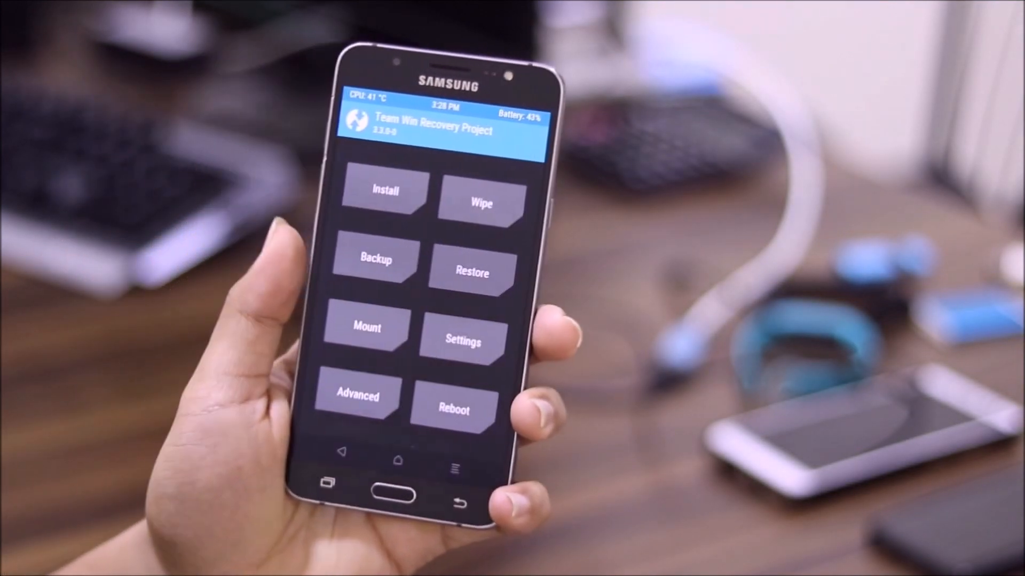
# Step: In Wipe's partition selection, choose the System partition to resize
pyautogui.click(480, 203)
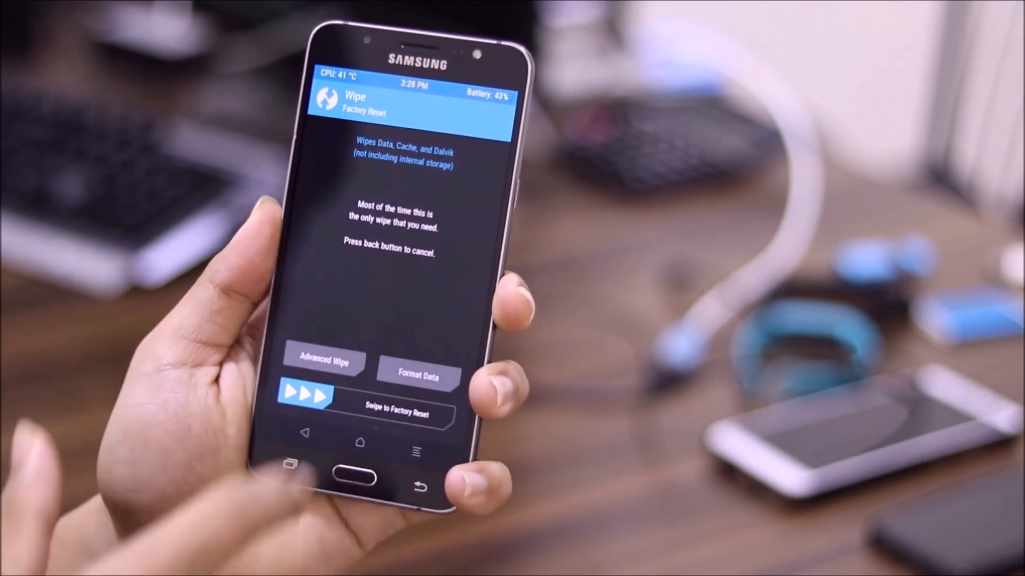
pyautogui.click(325, 361)
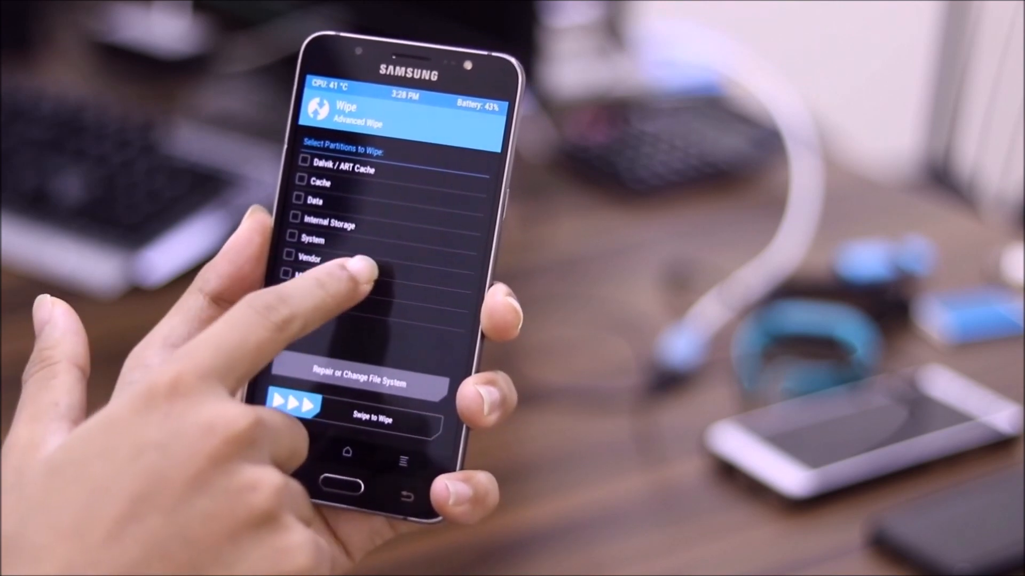
pyautogui.click(313, 240)
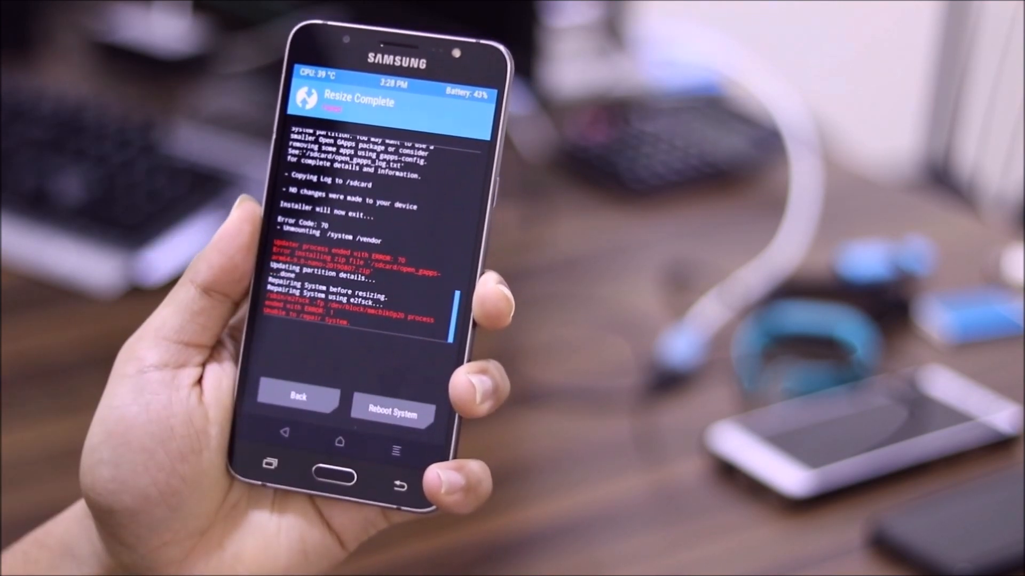
# Step: Leave the Resize Complete log for the TWRP 3.3.0-0 home menu
pyautogui.click(391, 413)
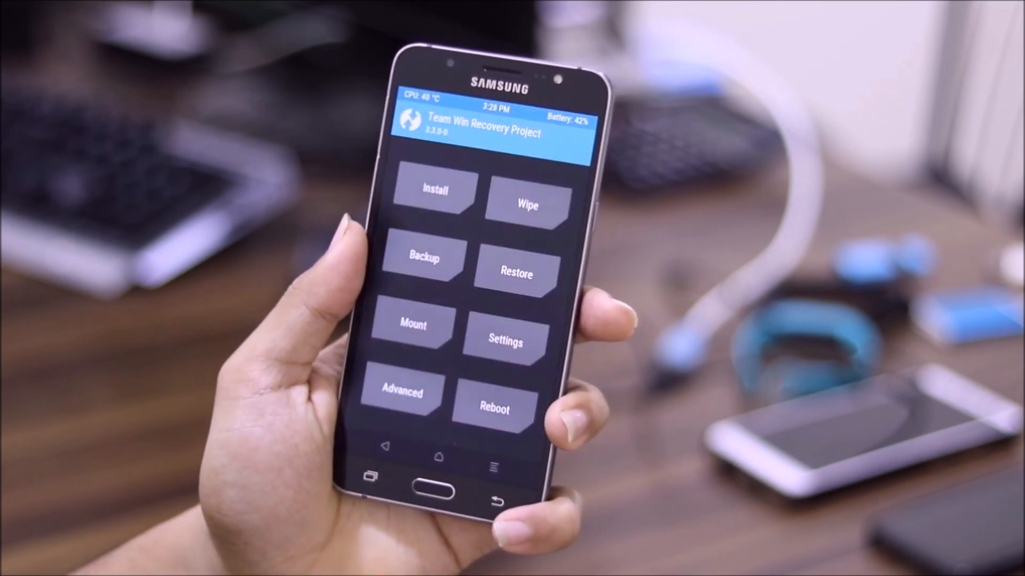
# Step: Open Wipe and start Format Data on the data partition
pyautogui.click(527, 204)
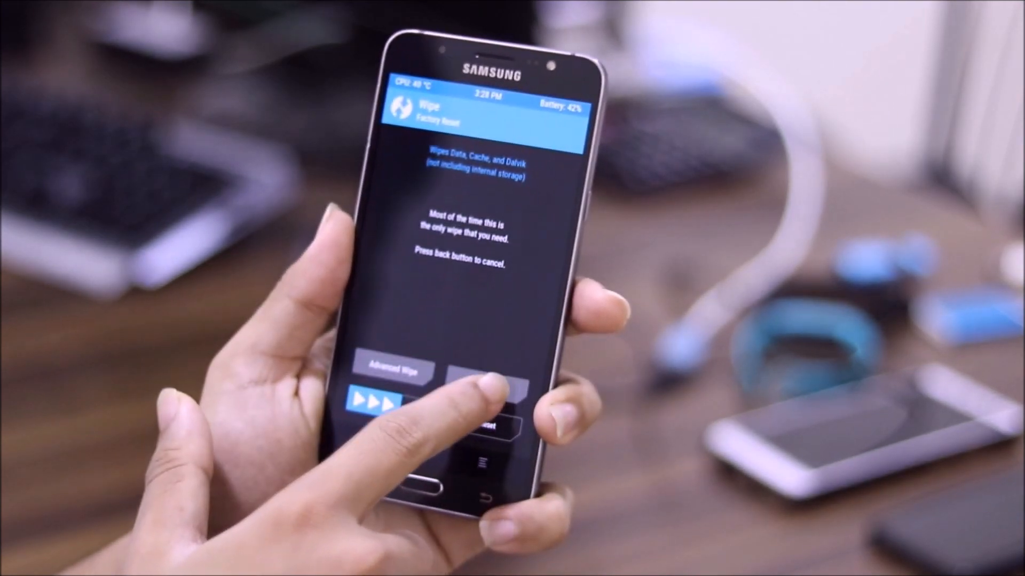
pyautogui.click(393, 367)
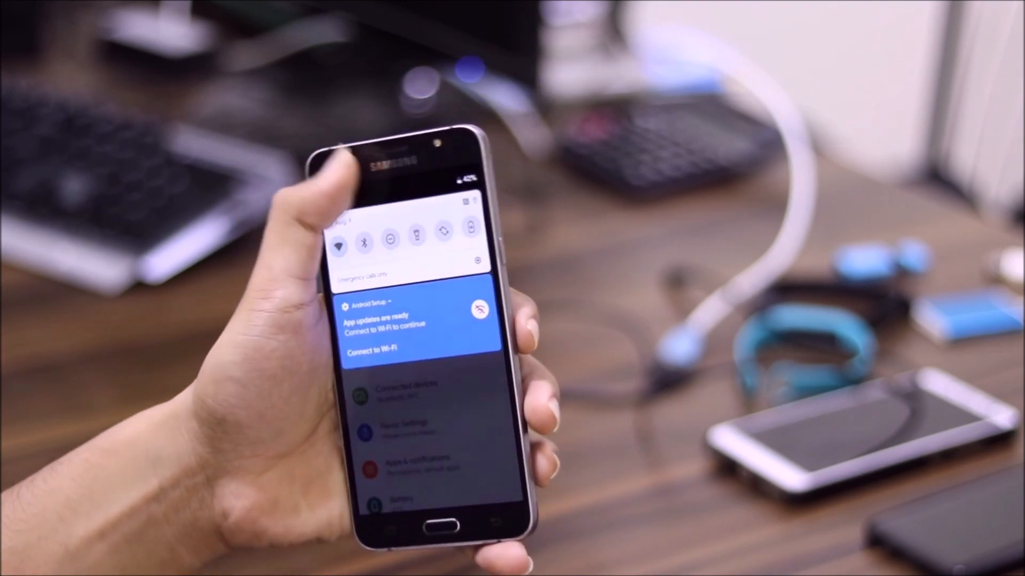
# Step: Open Wi-Fi settings from the notification, switch Wi-Fi on, and bring up the power menu
pyautogui.click(378, 346)
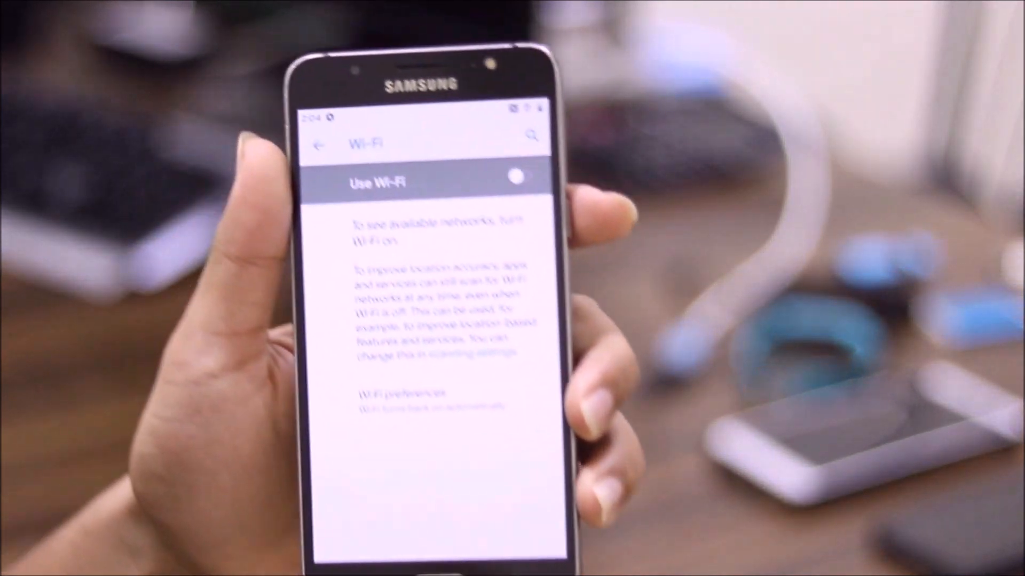
pyautogui.click(516, 175)
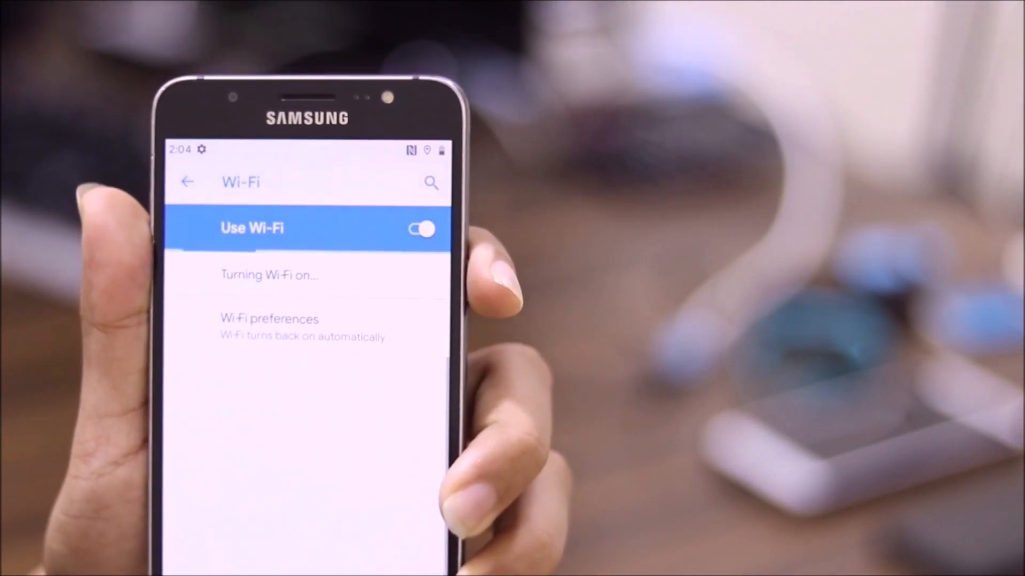
pyautogui.click(419, 229)
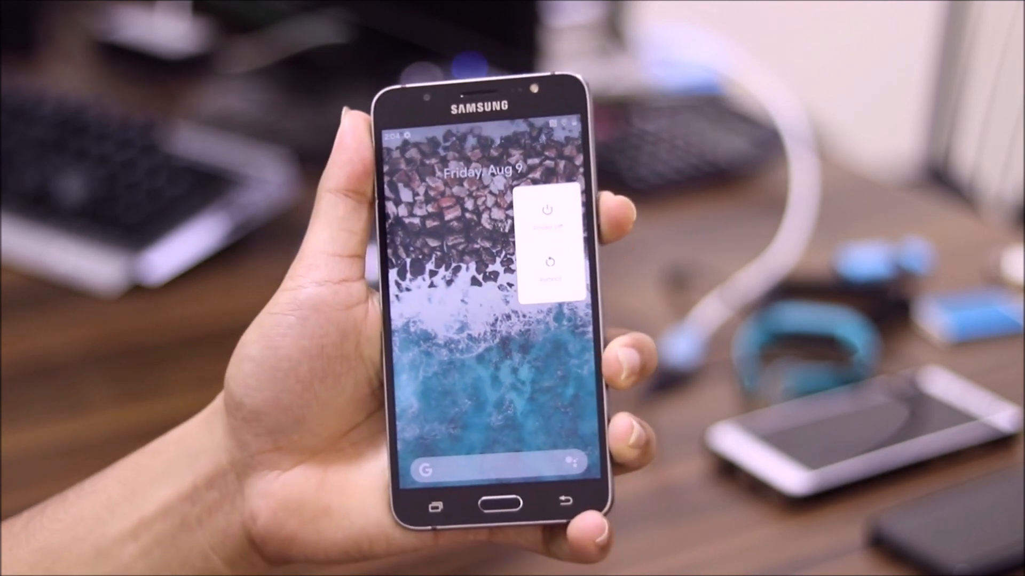
# Step: Restart Havoc OS into TWRP recovery to reach the zip install list
pyautogui.click(547, 222)
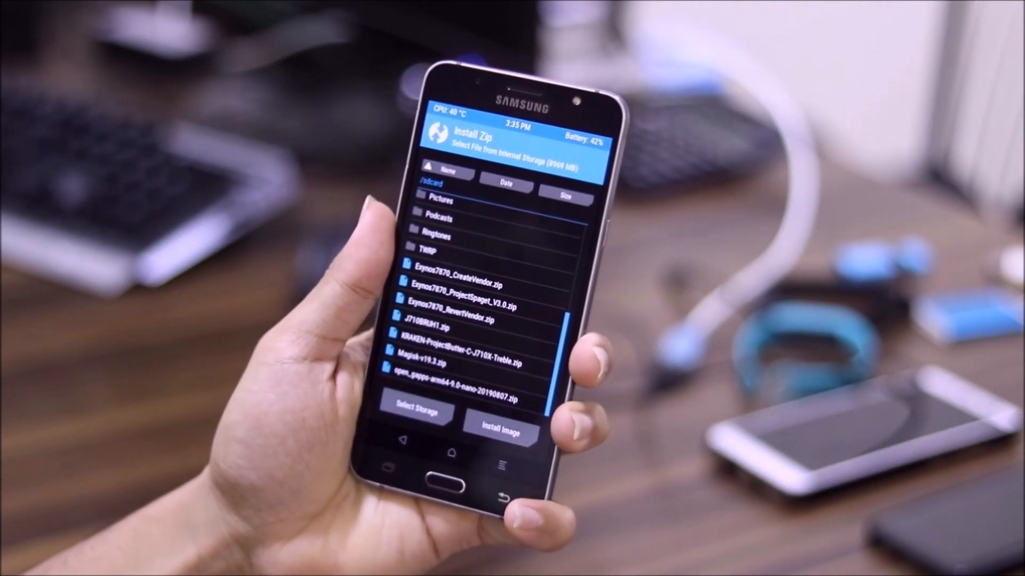
# Step: Flash the KRAKEN kernel and Magisk v19.3 zips, then reboot into Havoc OS
pyautogui.click(437, 325)
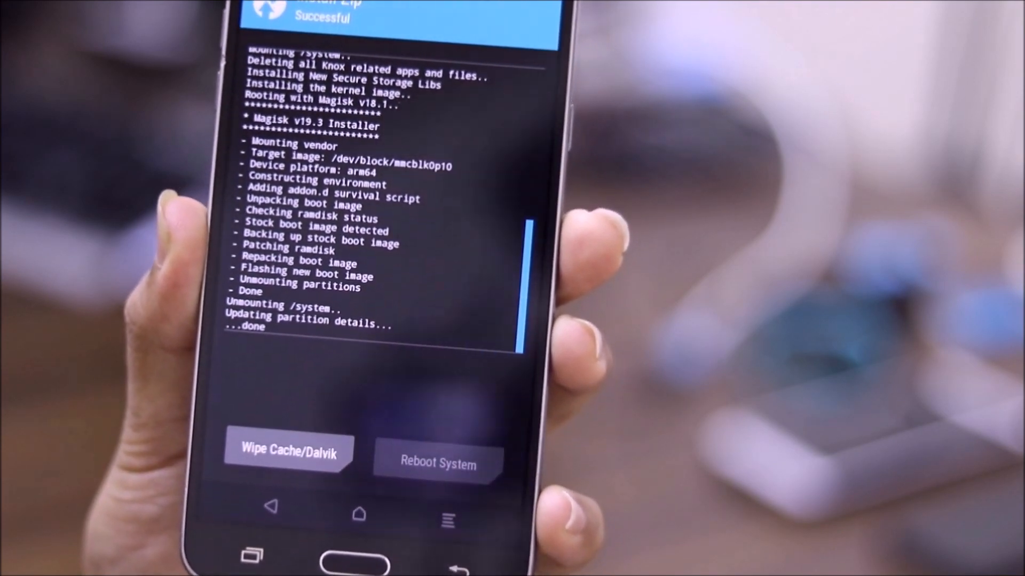
pyautogui.click(435, 464)
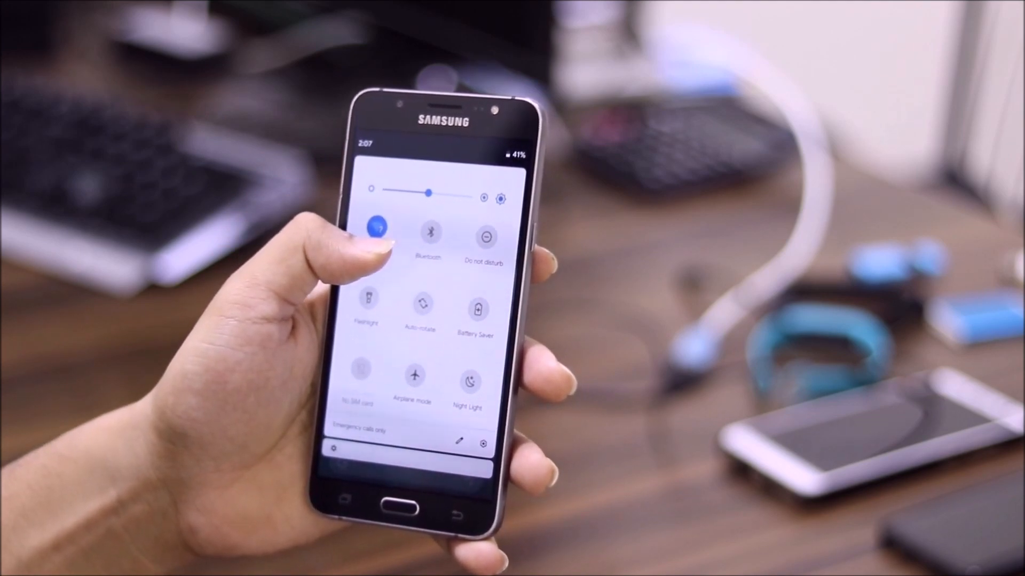
# Step: Open Wi-Fi settings from Quick Settings, check nearby networks, then return home
pyautogui.click(379, 229)
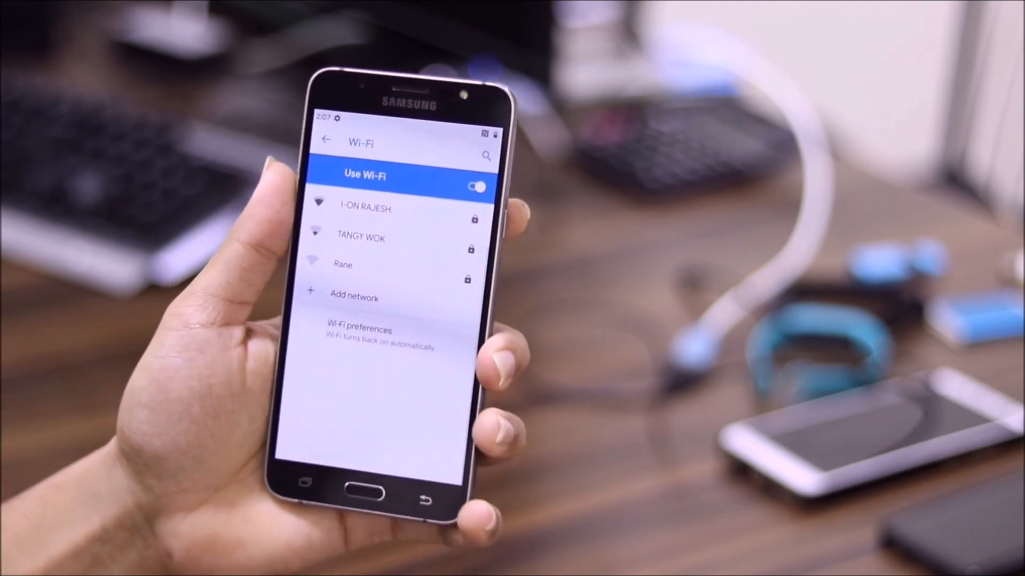
pyautogui.click(366, 210)
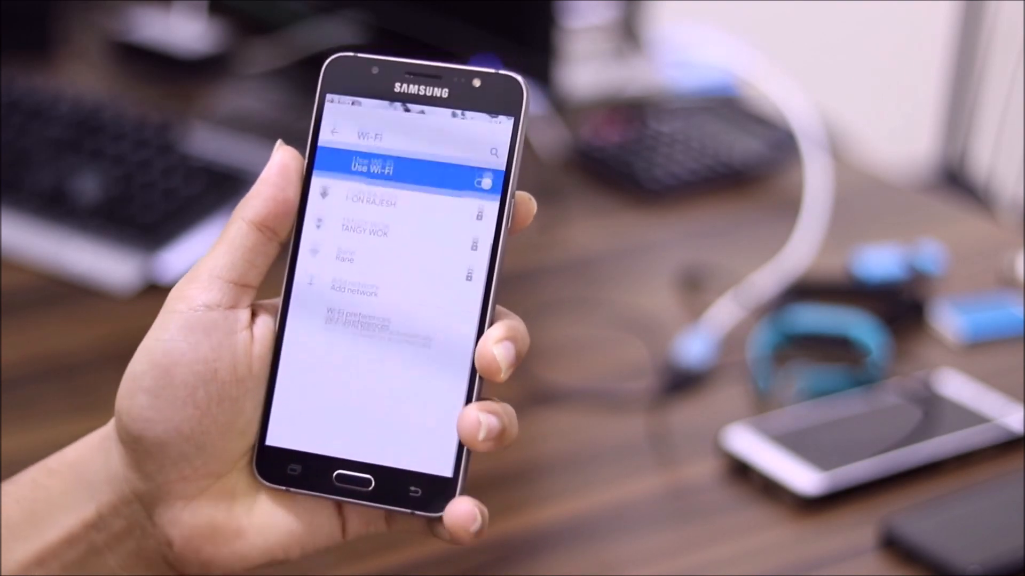
pyautogui.click(335, 134)
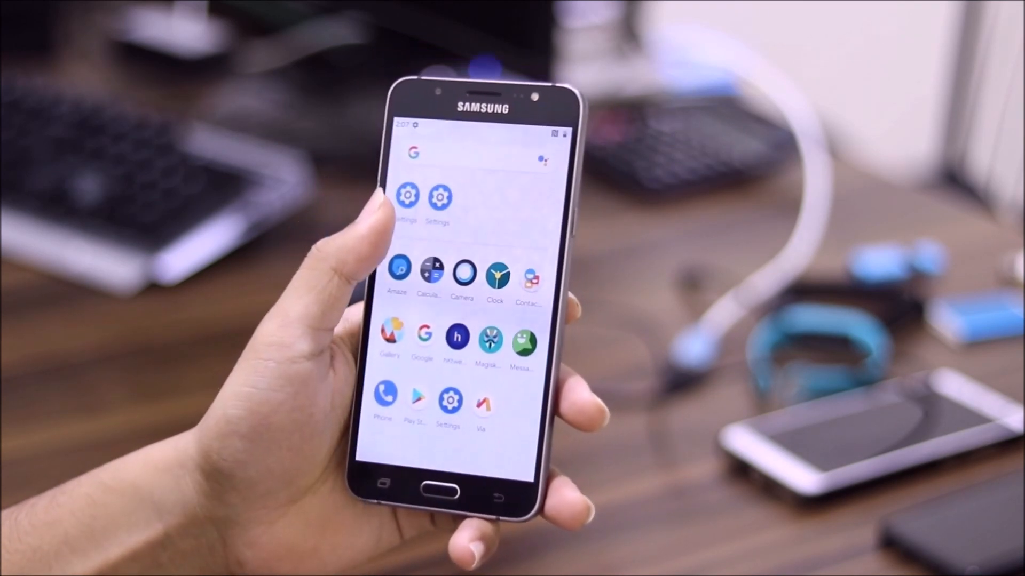
pyautogui.click(441, 474)
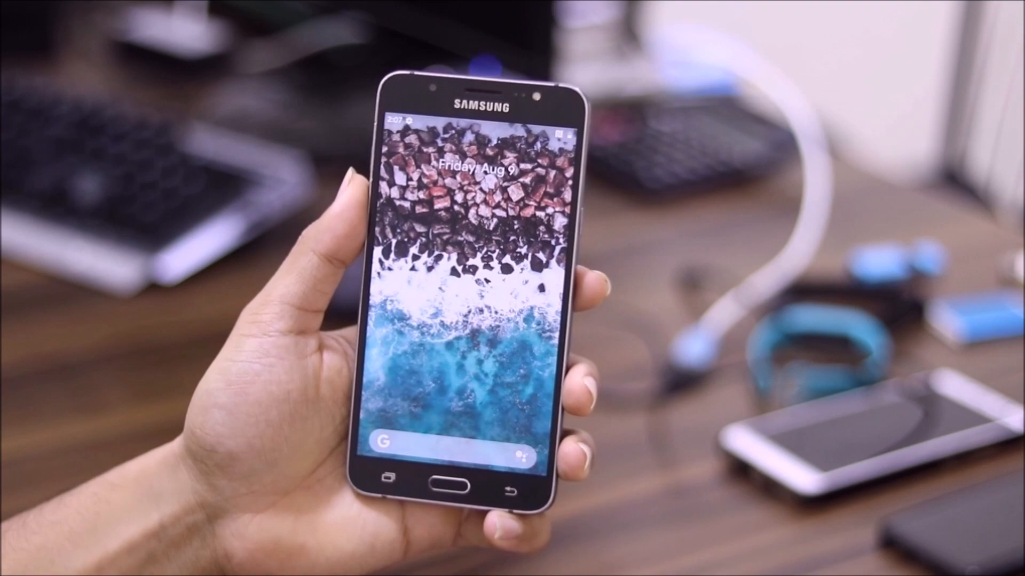